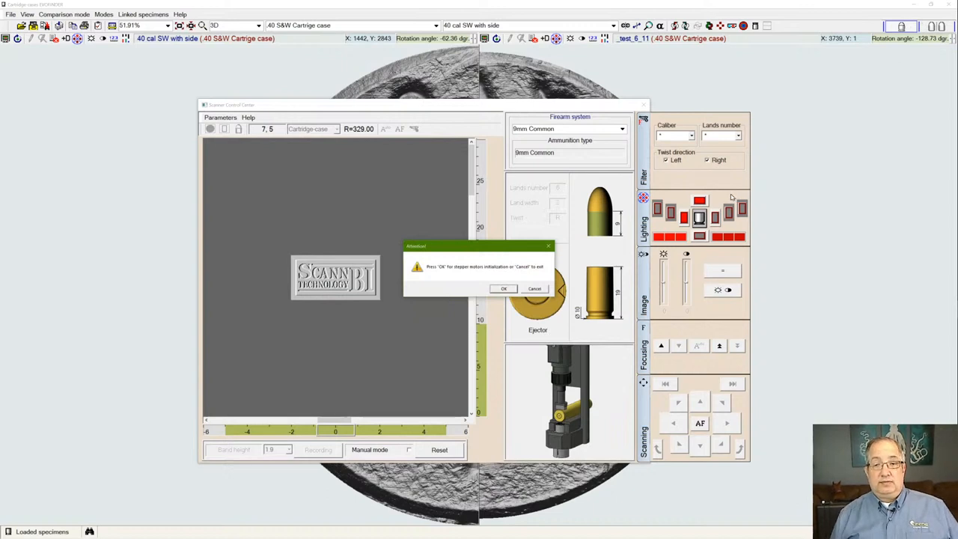
mouse_move(591, 338)
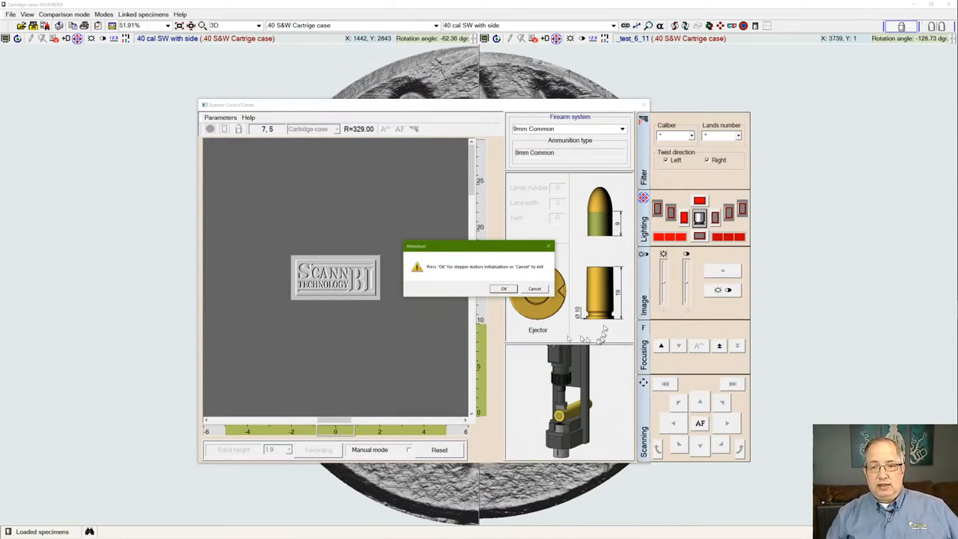
Confirm initialization of the scanner's stepper motors
click(503, 289)
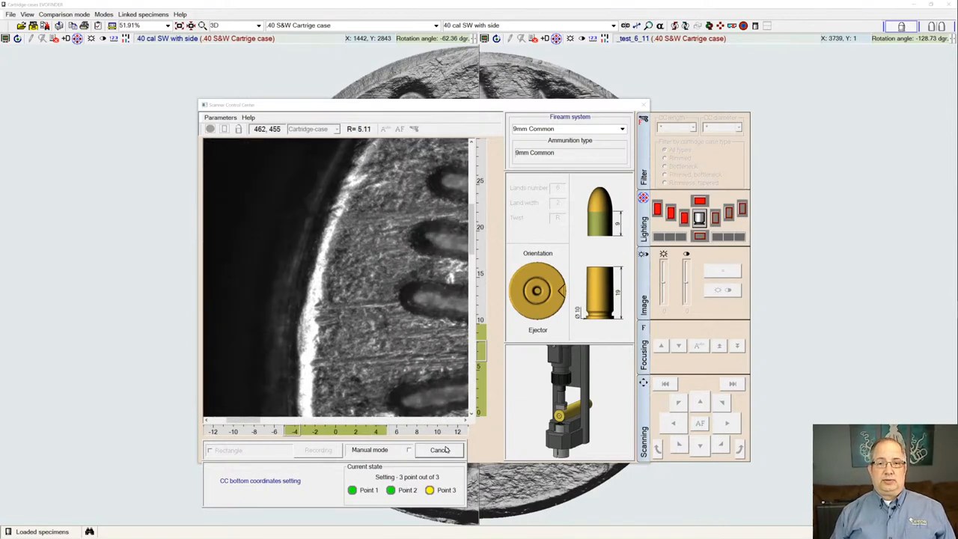
click(440, 449)
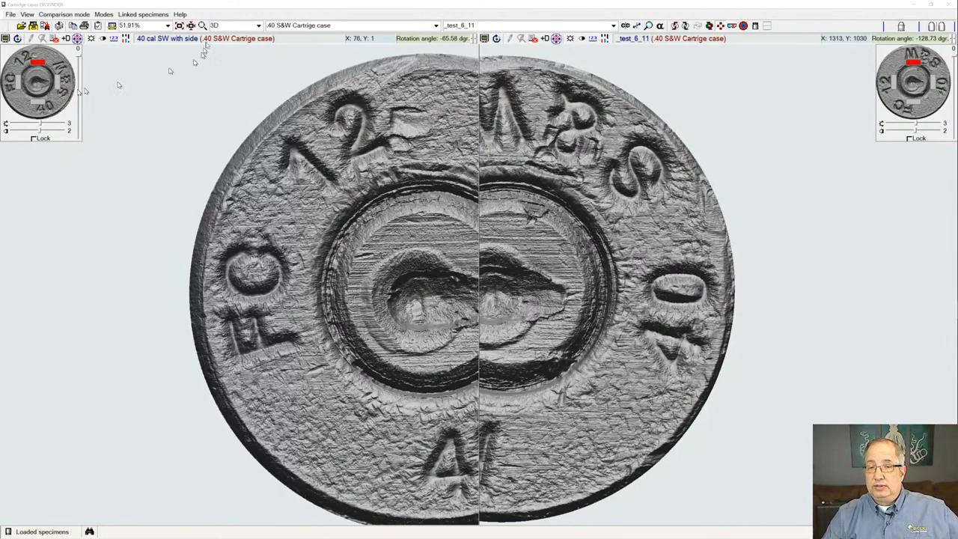
Switch the cartridge case comparison display mode from 3D to 2D+d
click(258, 24)
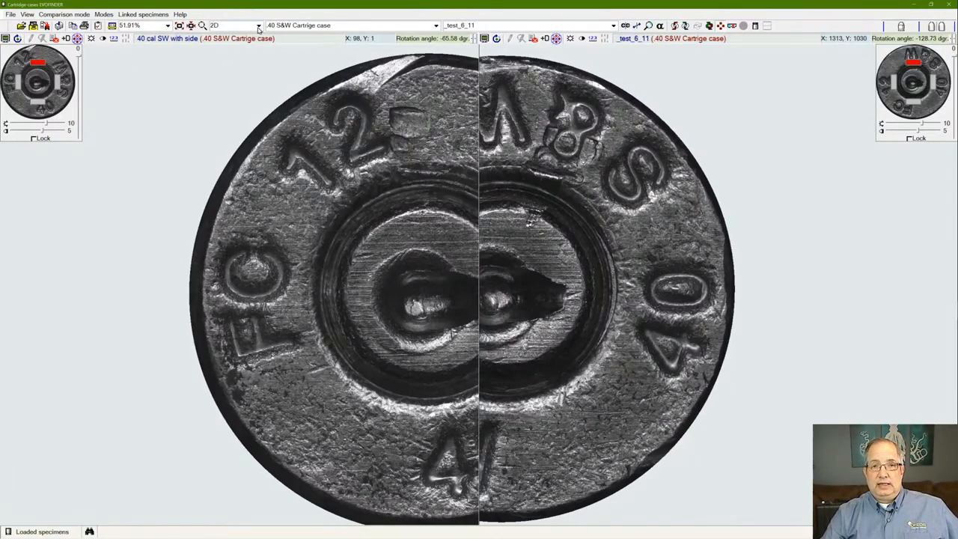
click(258, 25)
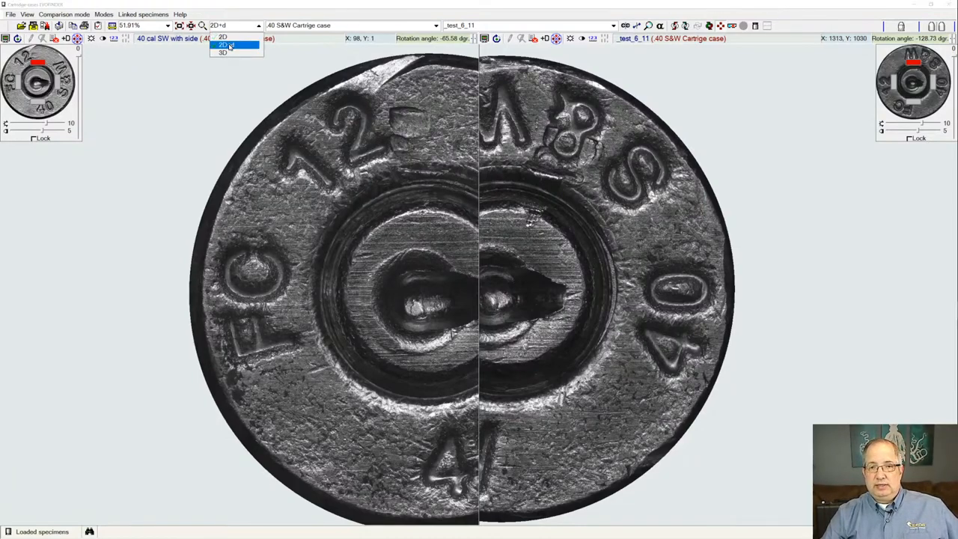
click(222, 44)
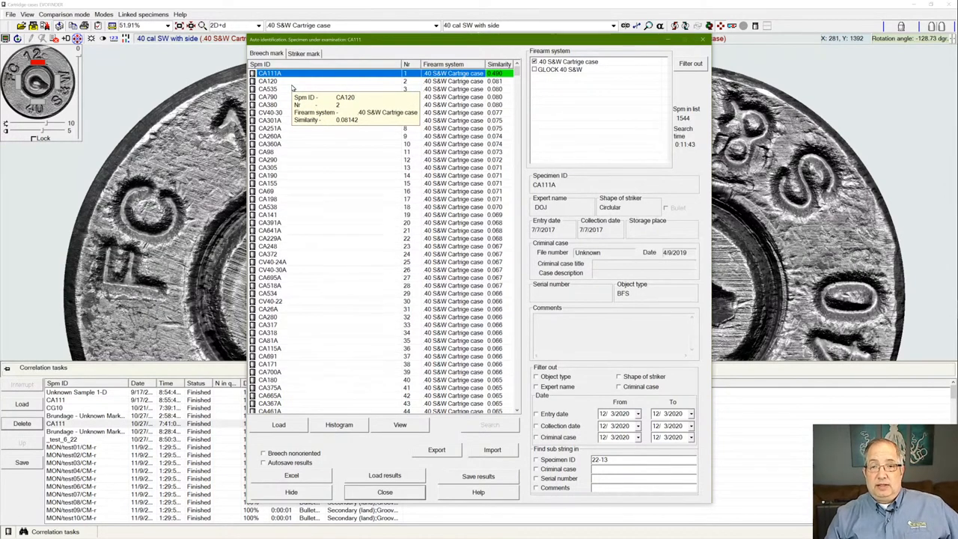
mouse_move(546, 109)
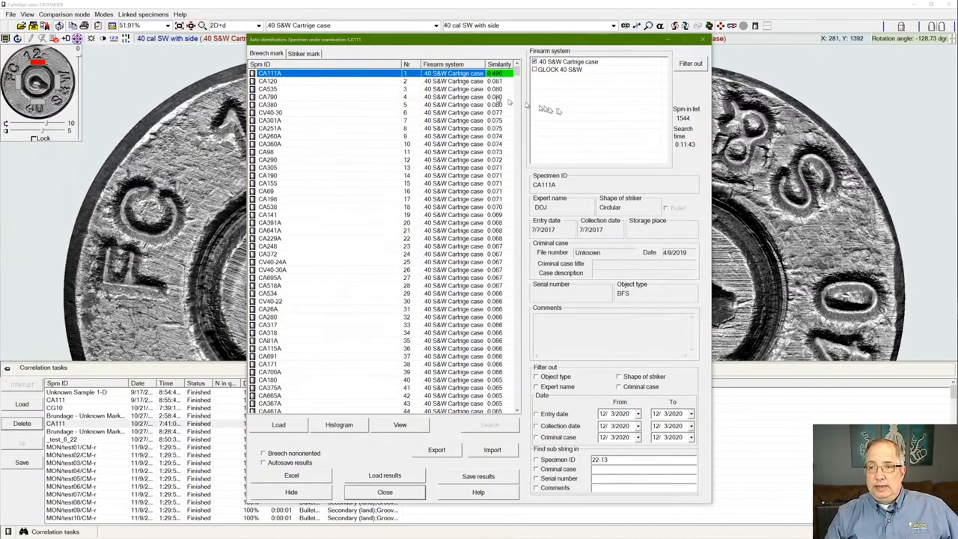
mouse_move(685, 131)
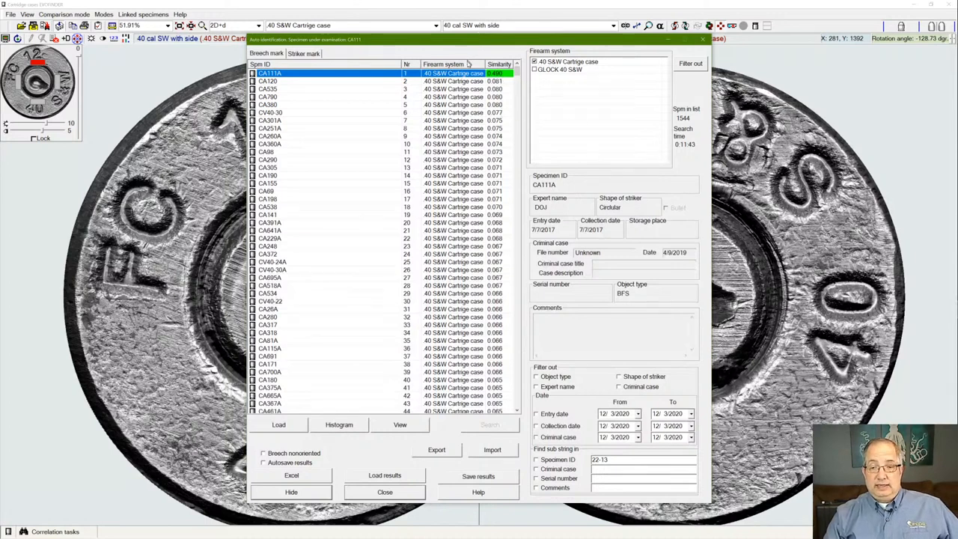
mouse_move(445, 112)
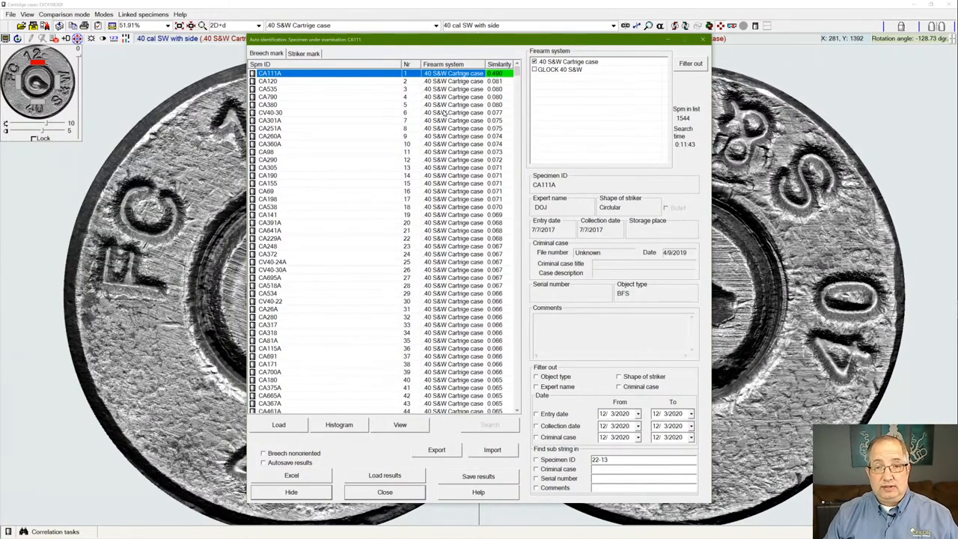
mouse_move(335, 438)
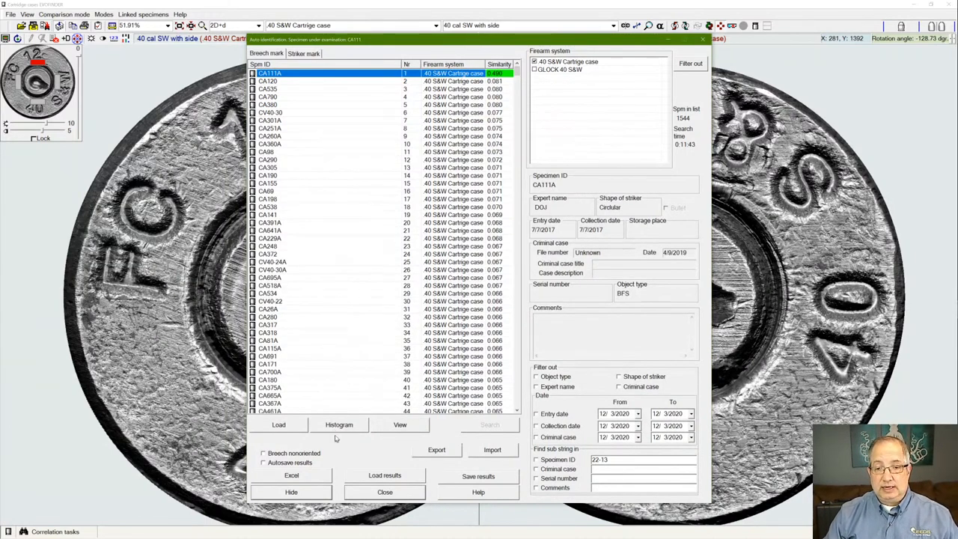
click(339, 424)
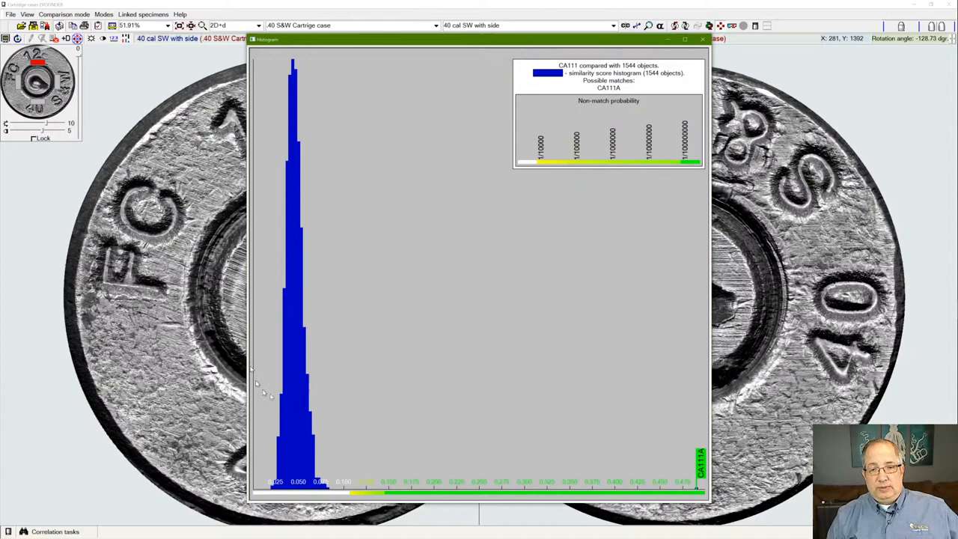
mouse_move(316, 386)
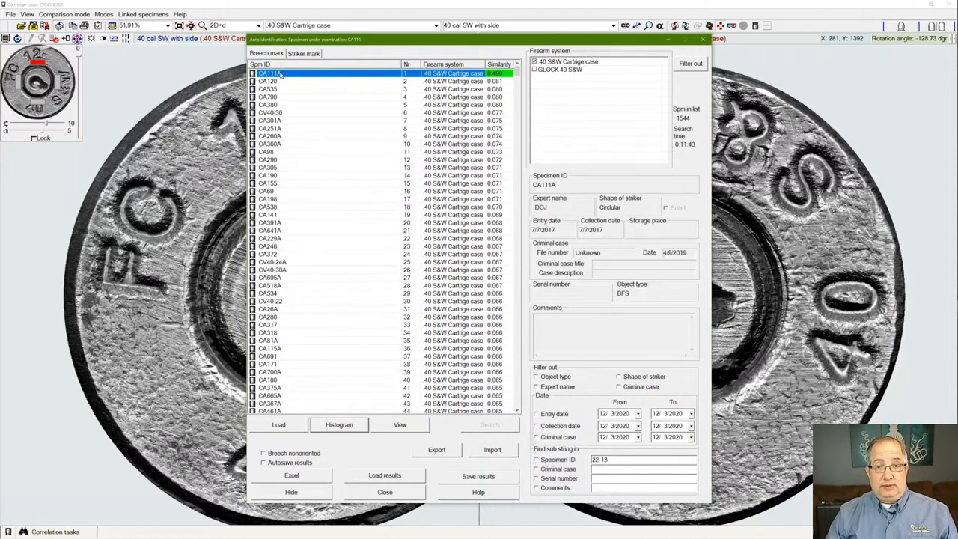
mouse_move(269, 73)
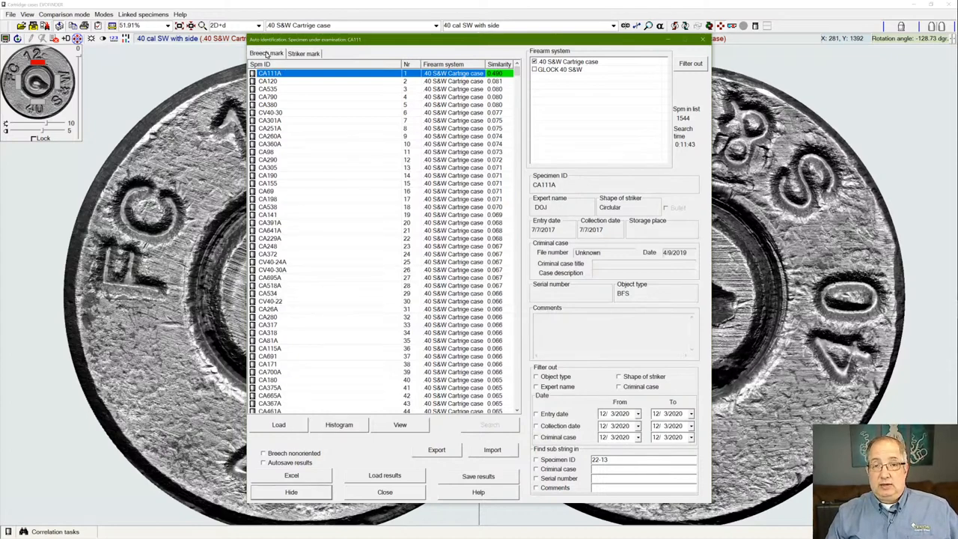
Show the Breech mark tab's similarity ranking of reference cases
click(303, 53)
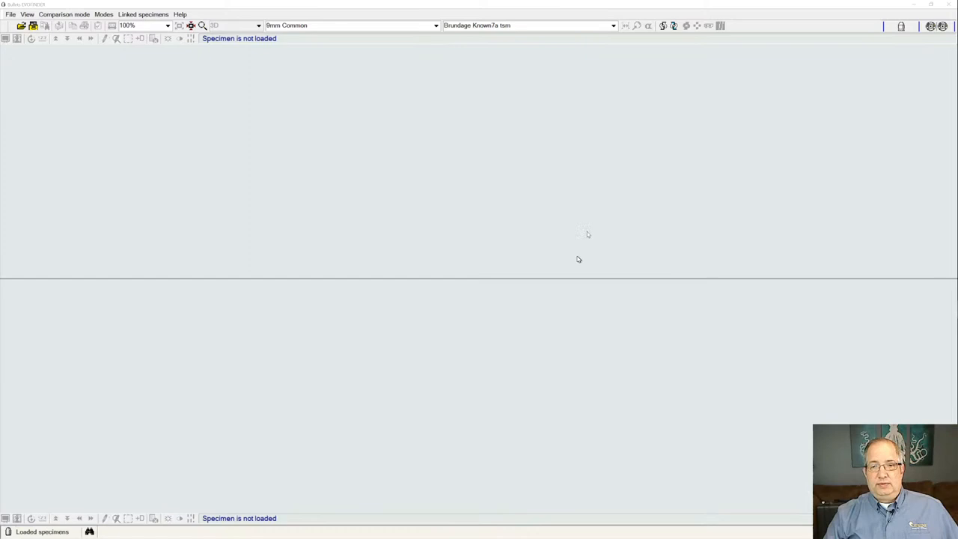
mouse_move(598, 243)
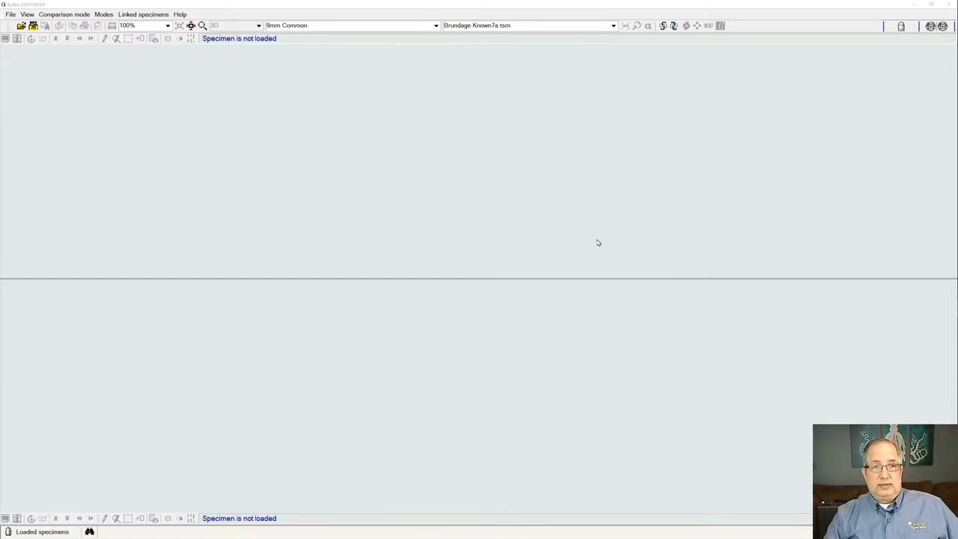
Open the 9mm Common bullet specimen dropdown listing Brundage Known and Unknown scans
click(42, 531)
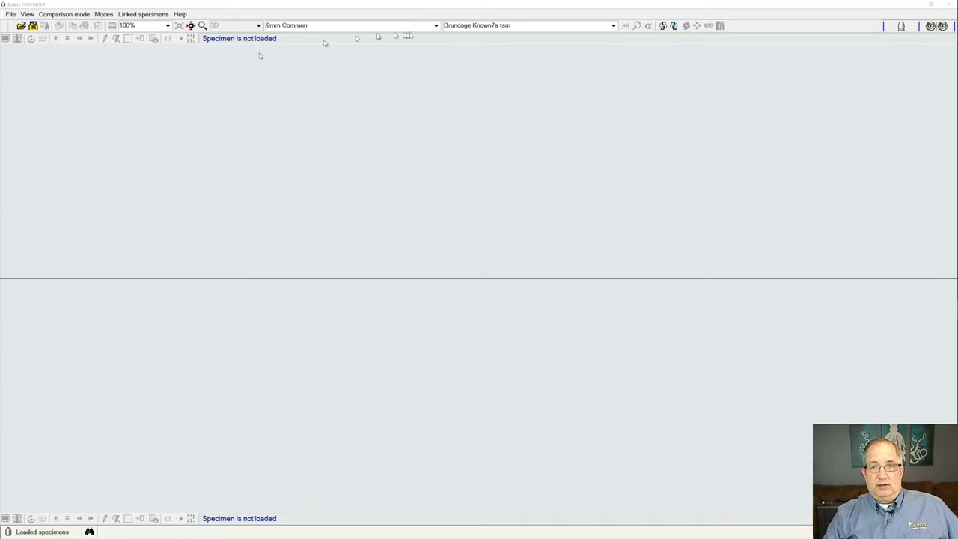
click(612, 25)
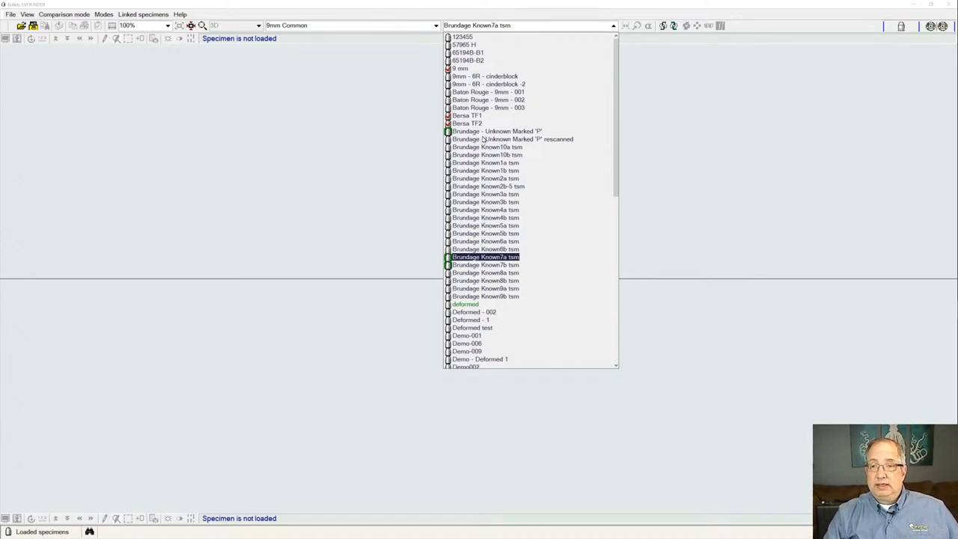
Load the 'Brundage - Unknown Marked 'P' rescanned' bullet scan
click(512, 139)
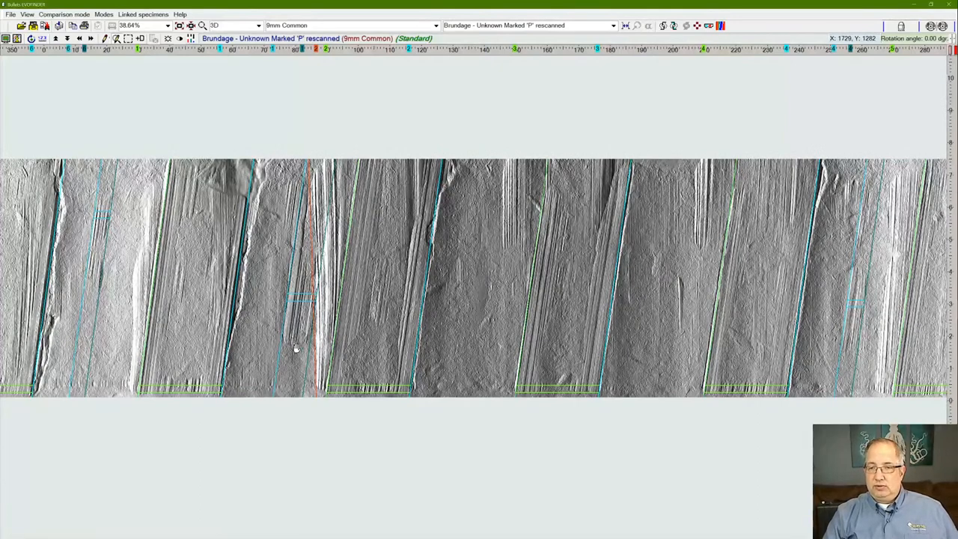
mouse_move(232, 356)
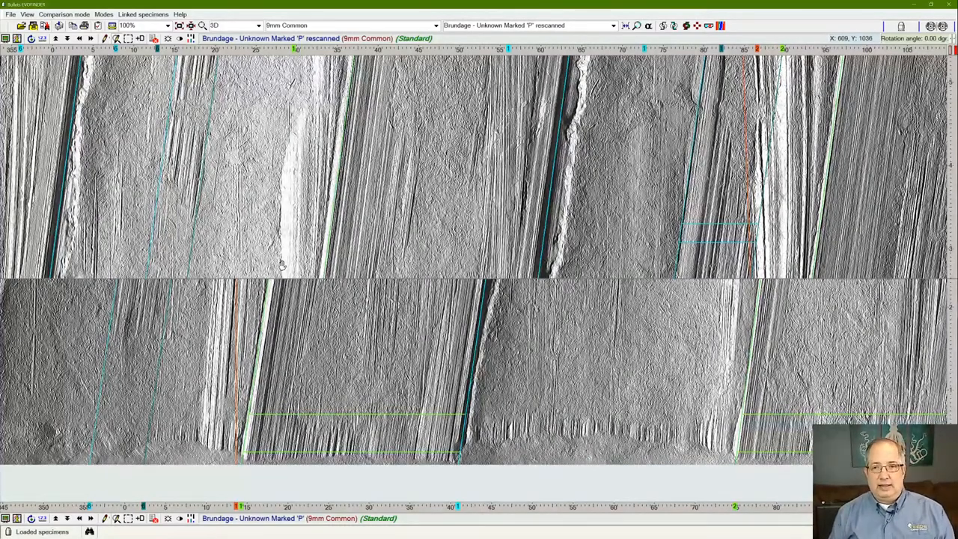
mouse_move(274, 290)
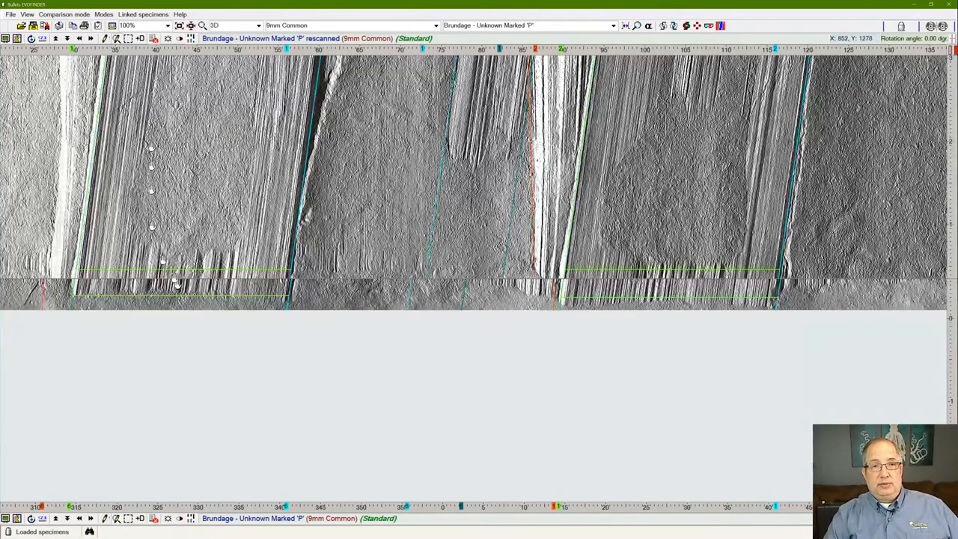
Set the magnification of the aligned bullet comparison to 150%
click(168, 25)
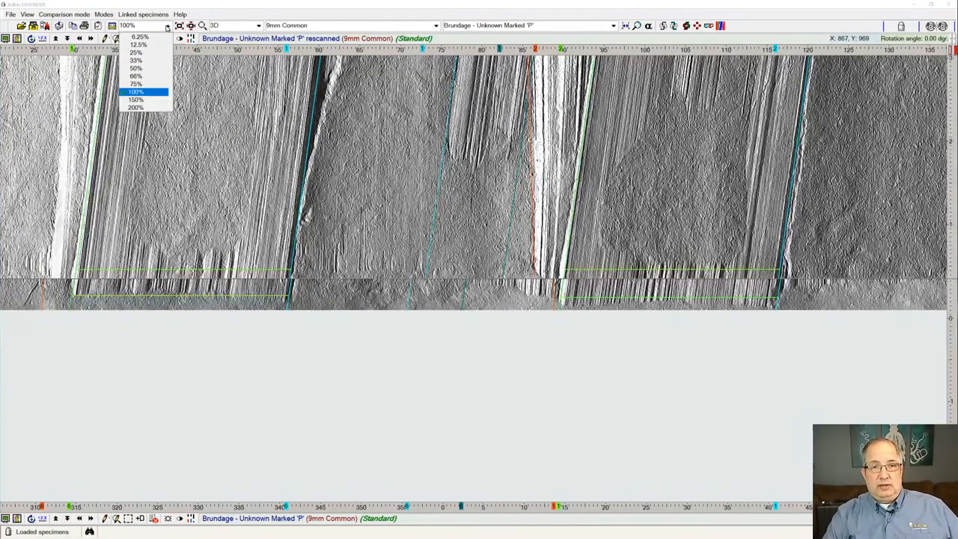
mouse_move(135, 99)
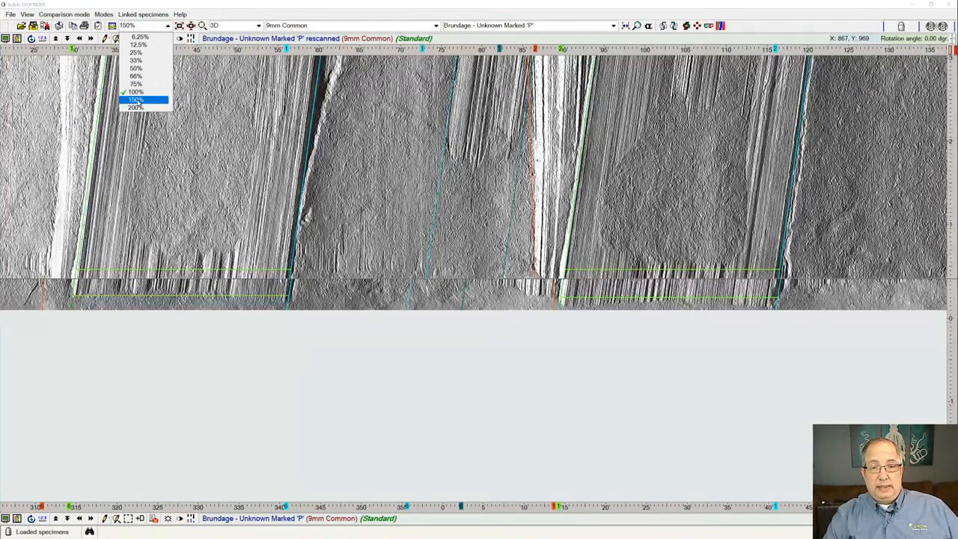
click(136, 100)
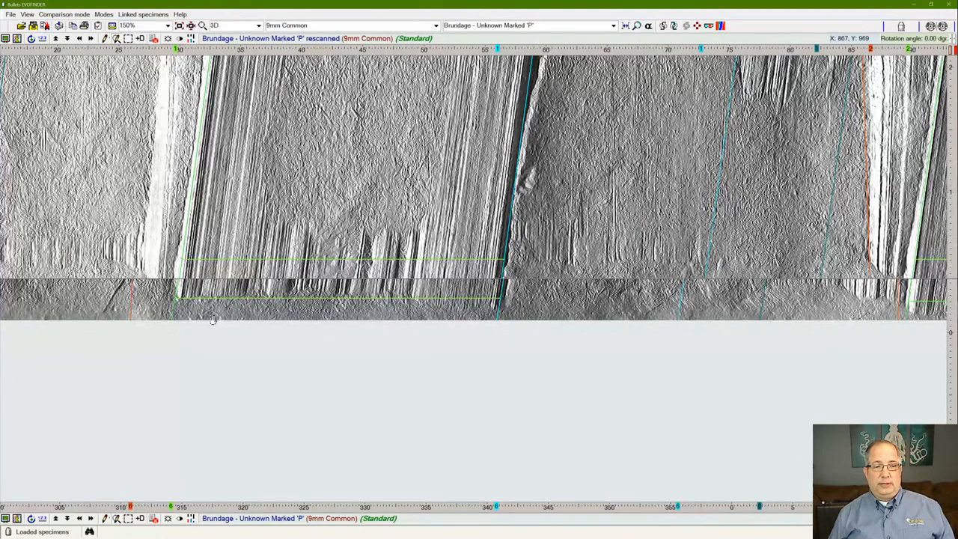
mouse_move(270, 344)
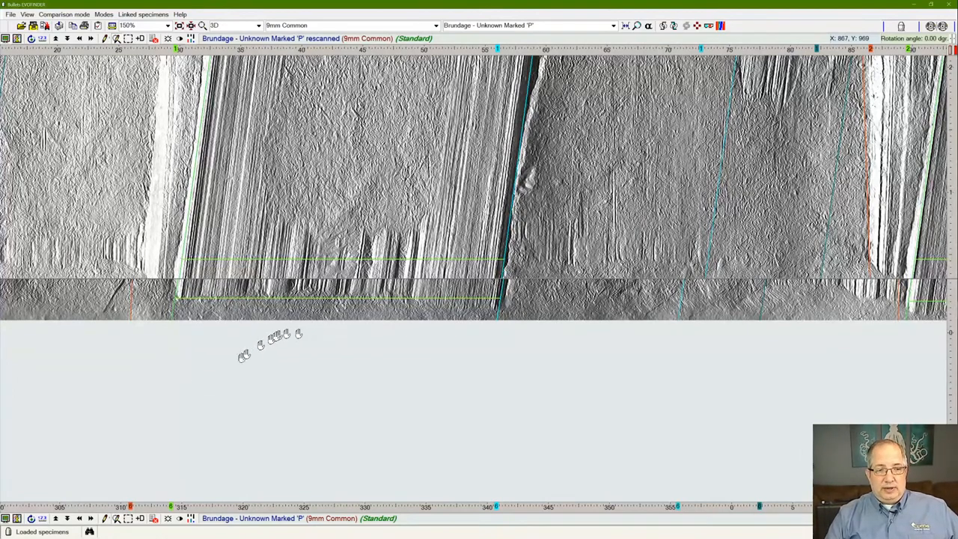